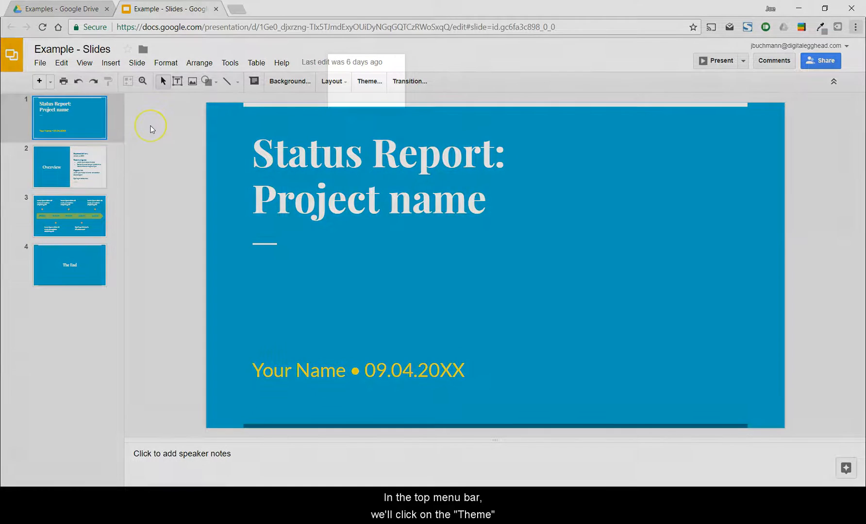
- Reach the Import theme dialog listing my other presentations via the Themes panel
left_click(369, 81)
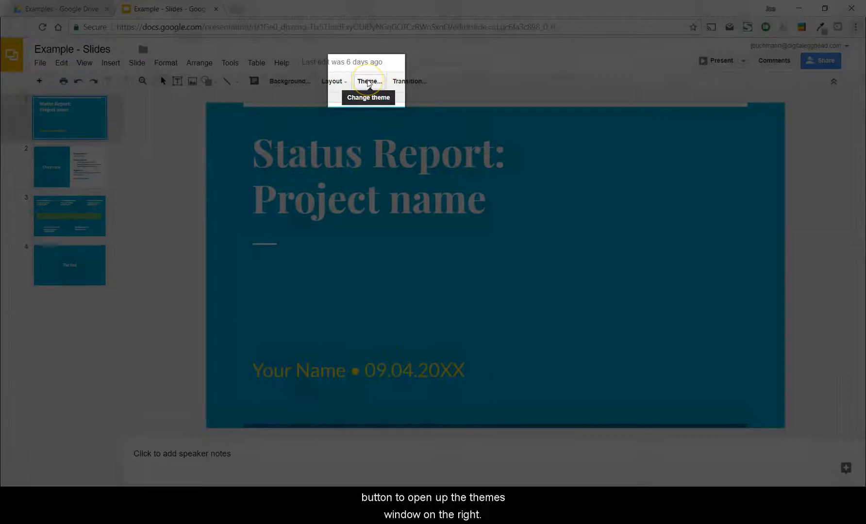
left_click(369, 81)
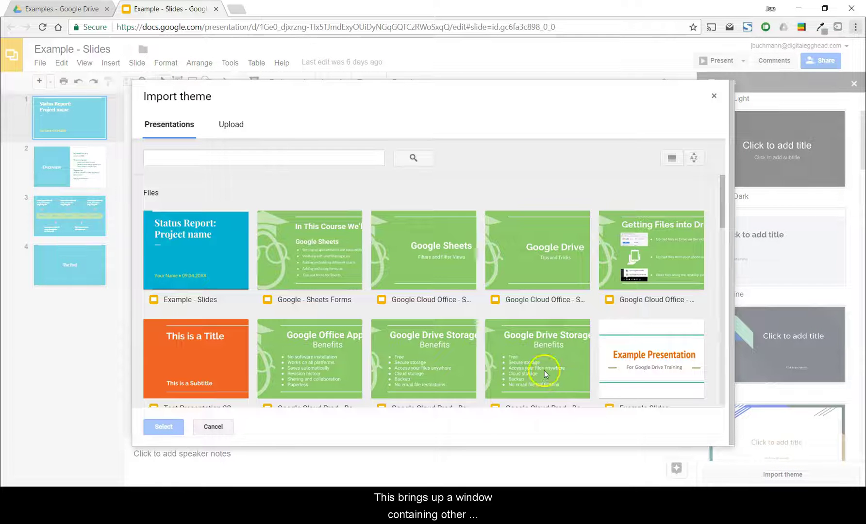
mouse_move(532, 373)
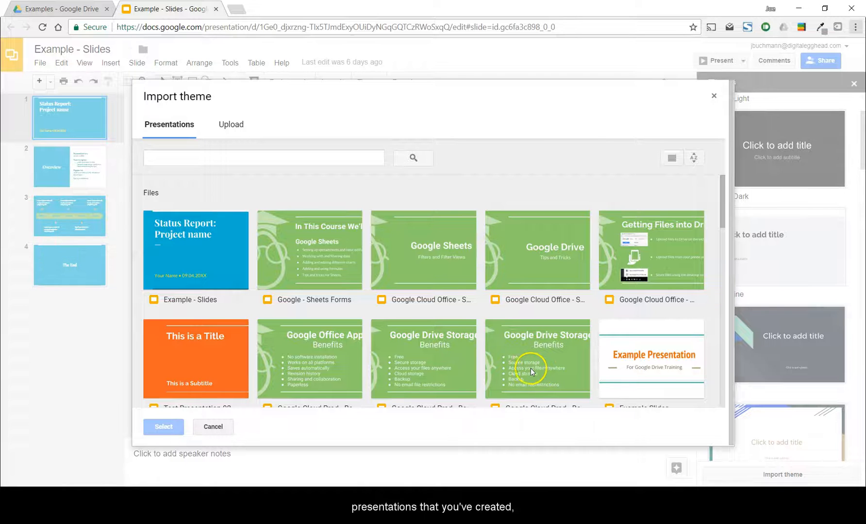
mouse_move(191, 196)
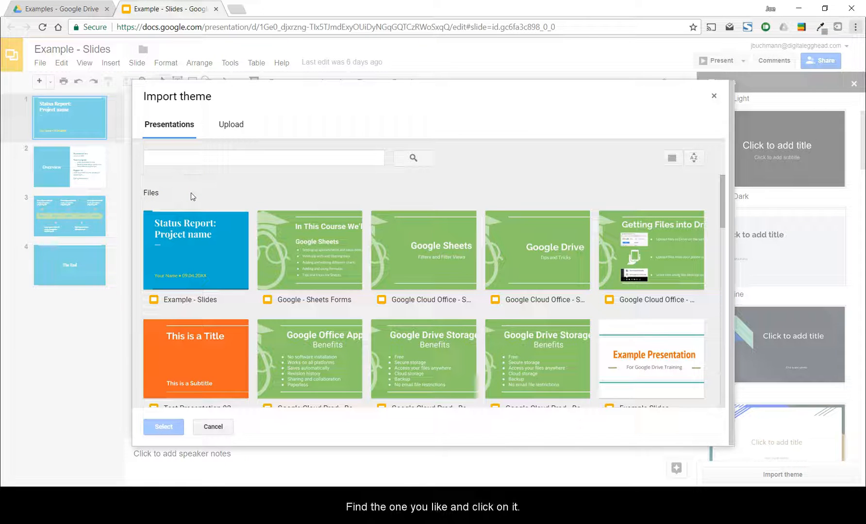
- Pick the green 'Google - Sheets Forms' deck as the theme source
left_click(309, 251)
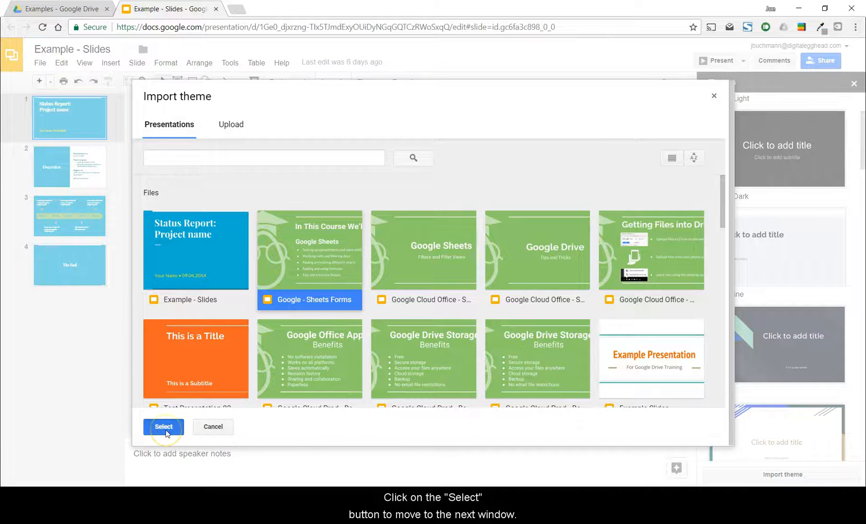
- Import the 'Swiss' theme from that deck, replacing the blue design on all slides
left_click(163, 428)
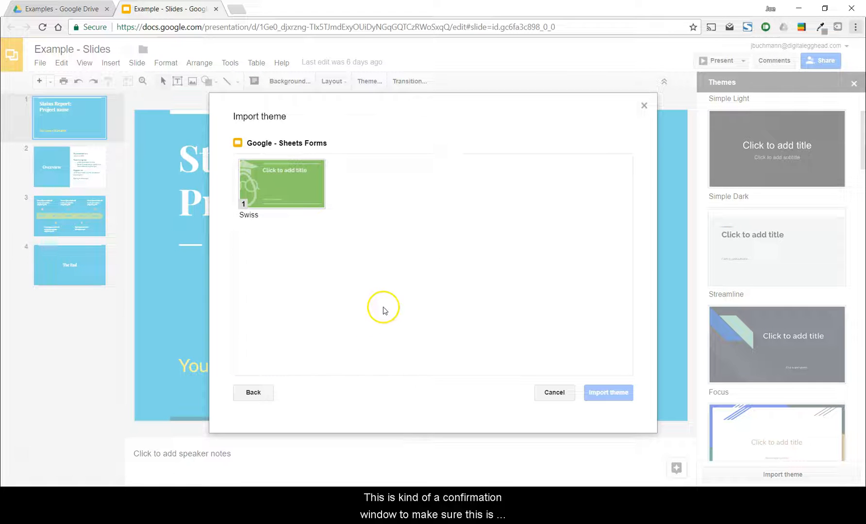
mouse_move(309, 255)
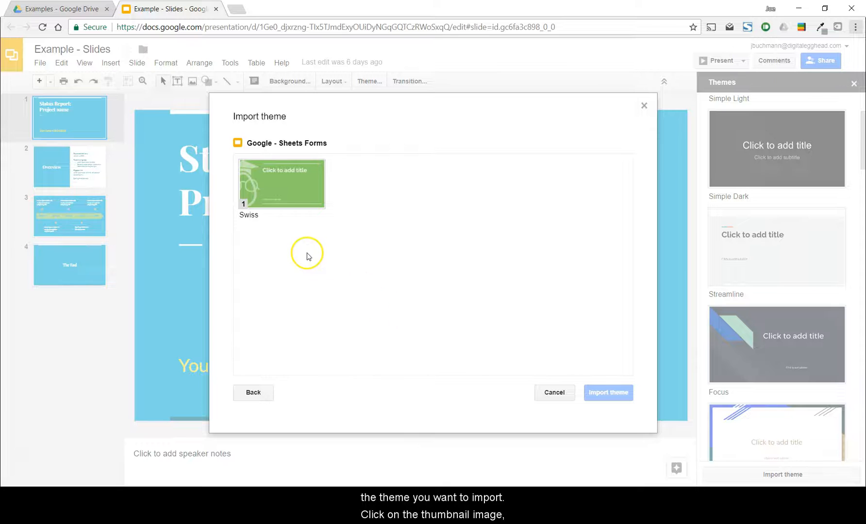
mouse_move(377, 228)
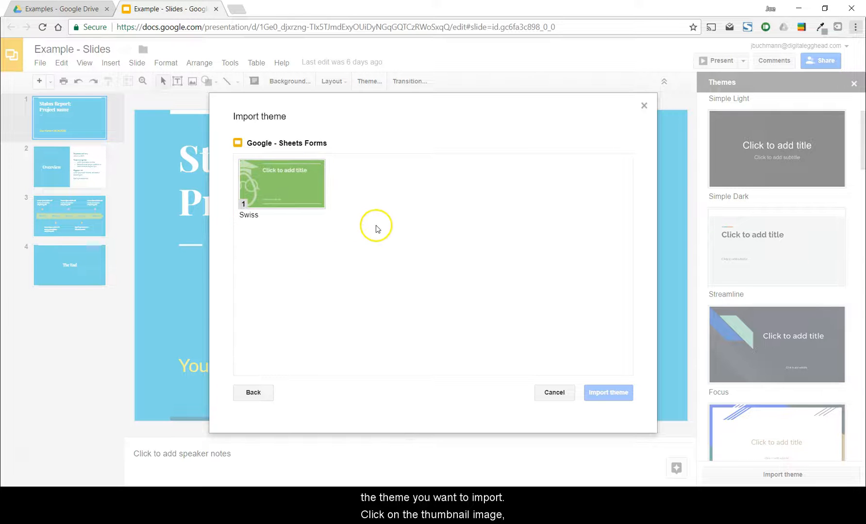
left_click(282, 183)
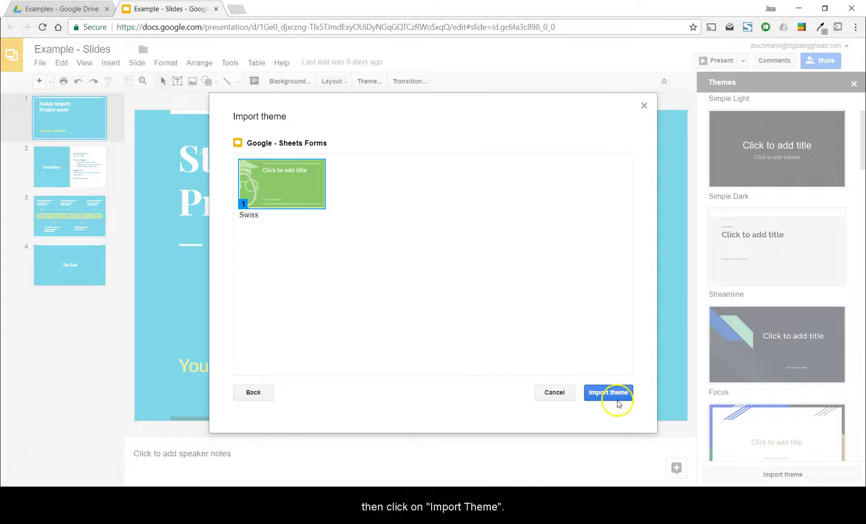
left_click(608, 393)
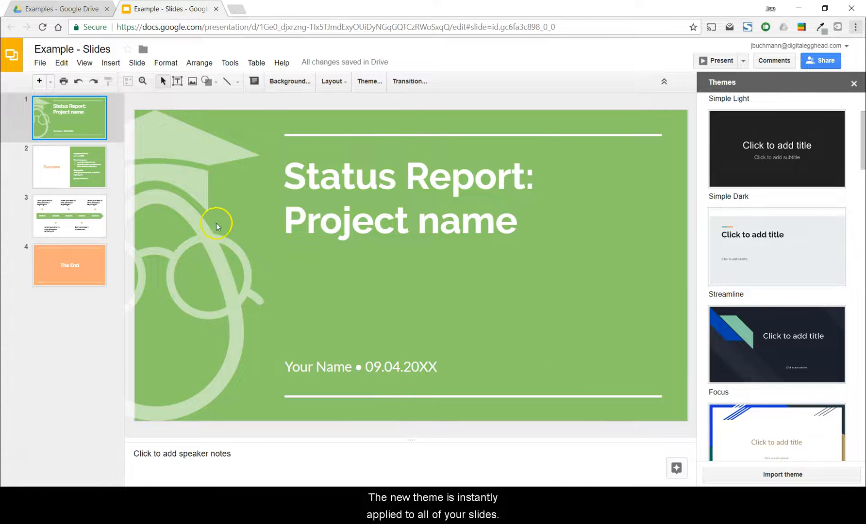
left_click(70, 167)
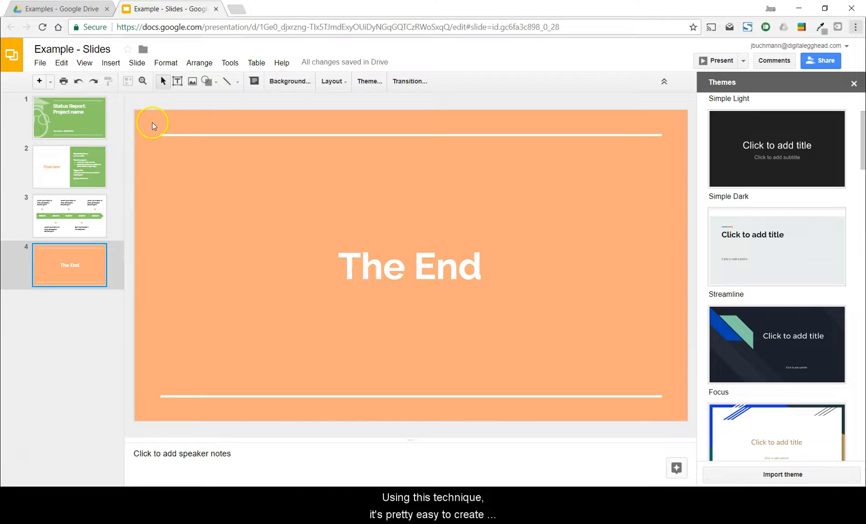
mouse_move(99, 111)
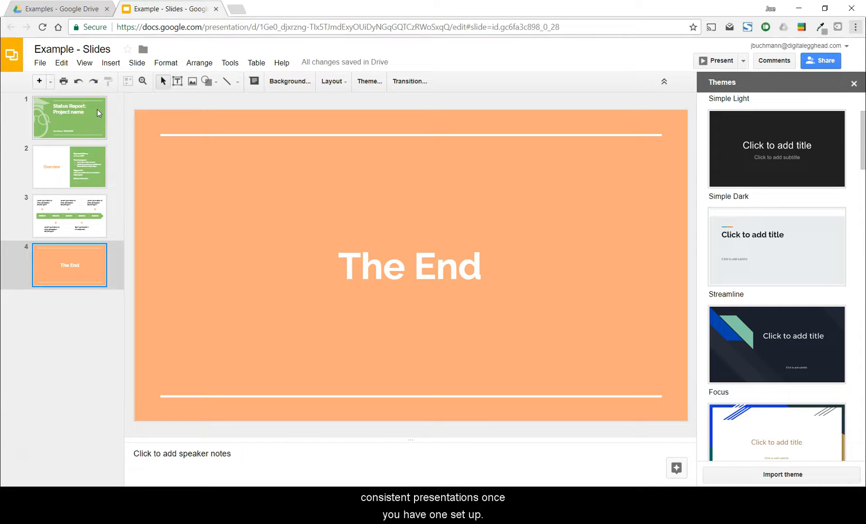
left_click(70, 118)
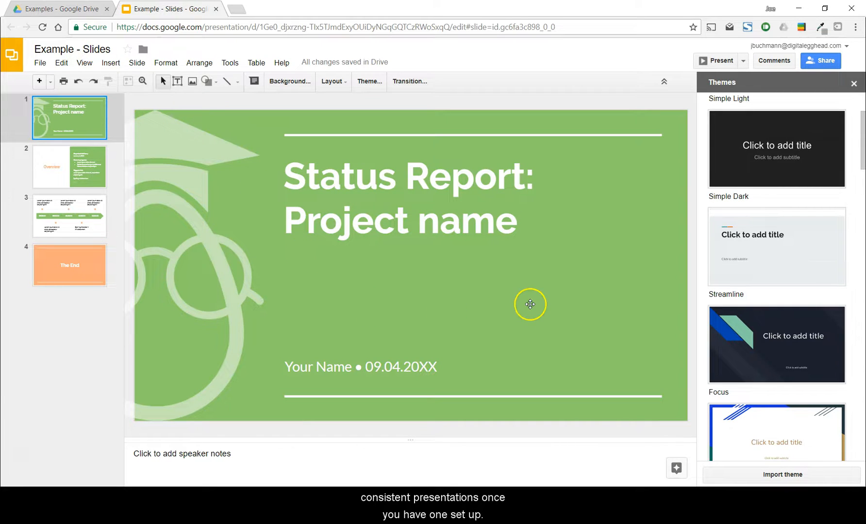